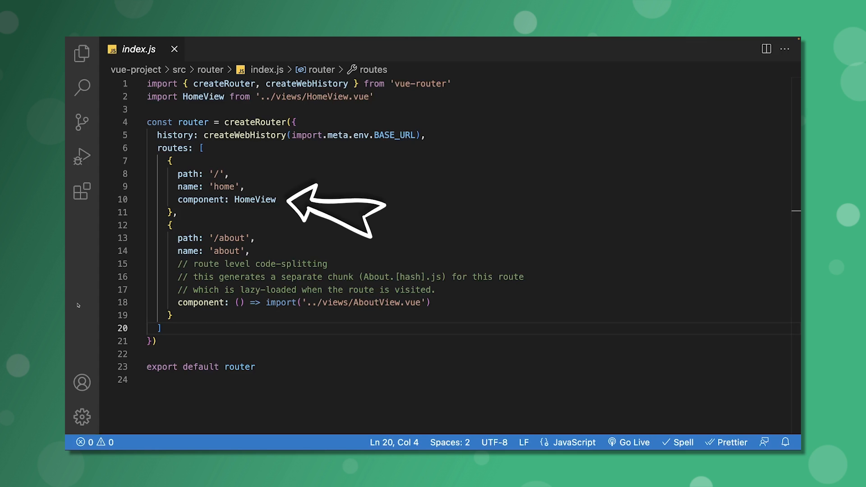
- Replace the About route's lazy import with a static import AboutView from '../views/AboutView.vue' and component: AboutView
double_click(227, 199)
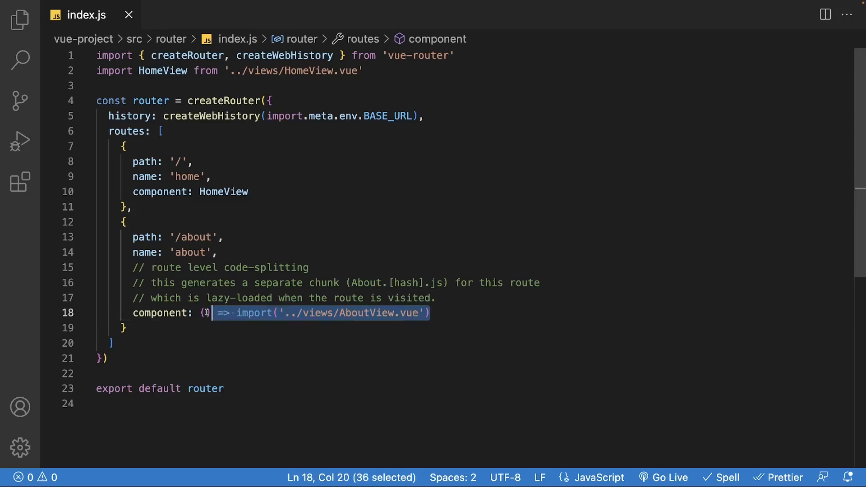
key(Delete)
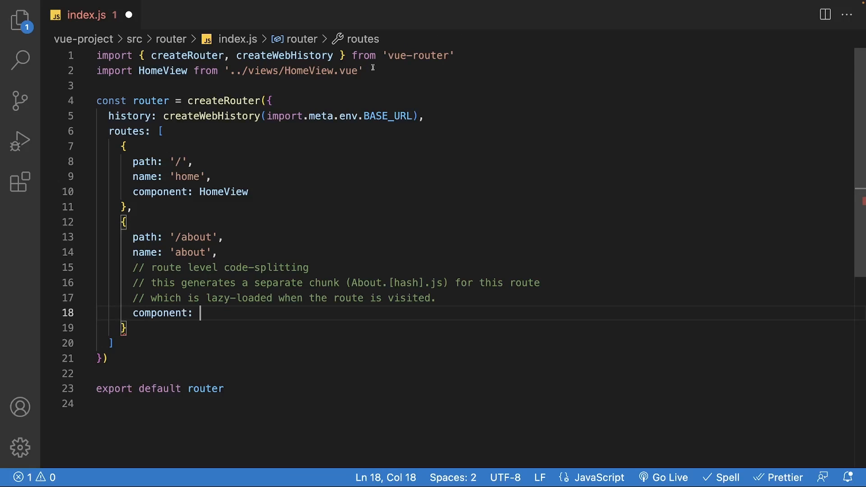
text(import AboutView from '../views/AboutView.vue')
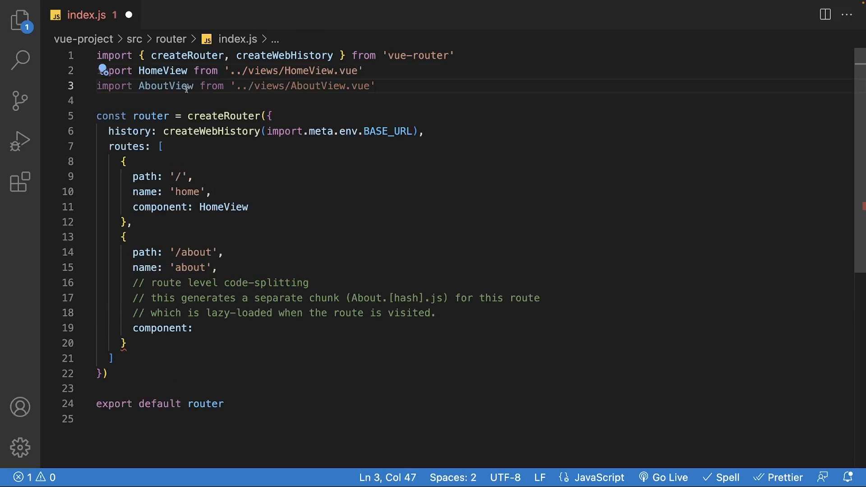
double_click(166, 86)
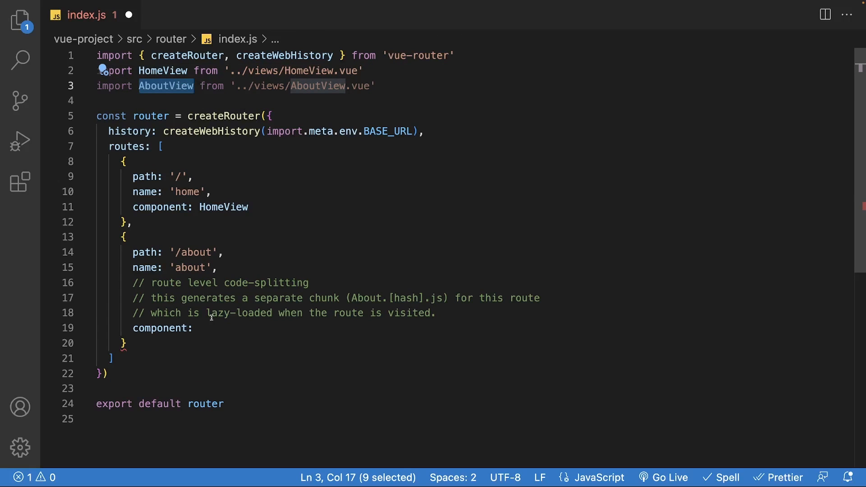
text(AboutView)
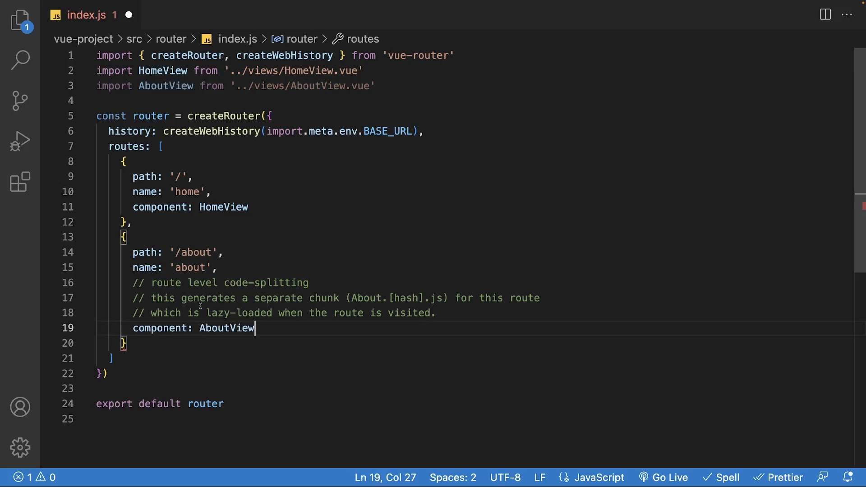
double_click(227, 328)
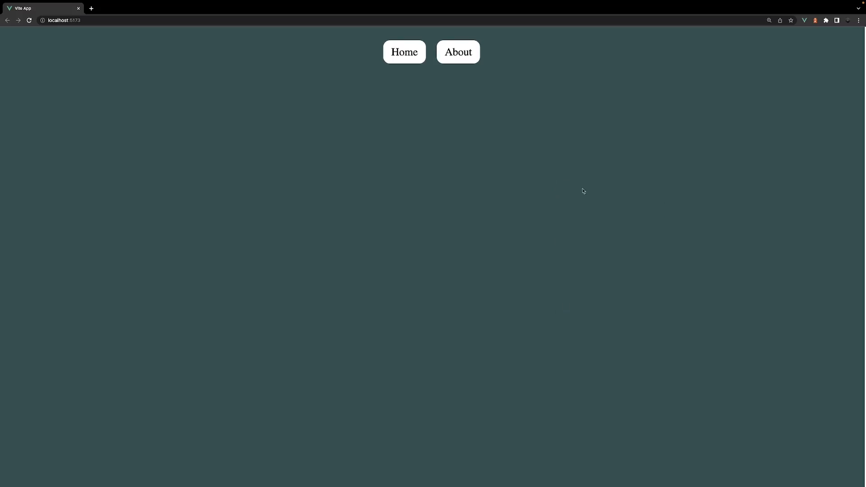
- Inspect the network requests with DevTools, then visit the About page to watch its script load
key(f12)
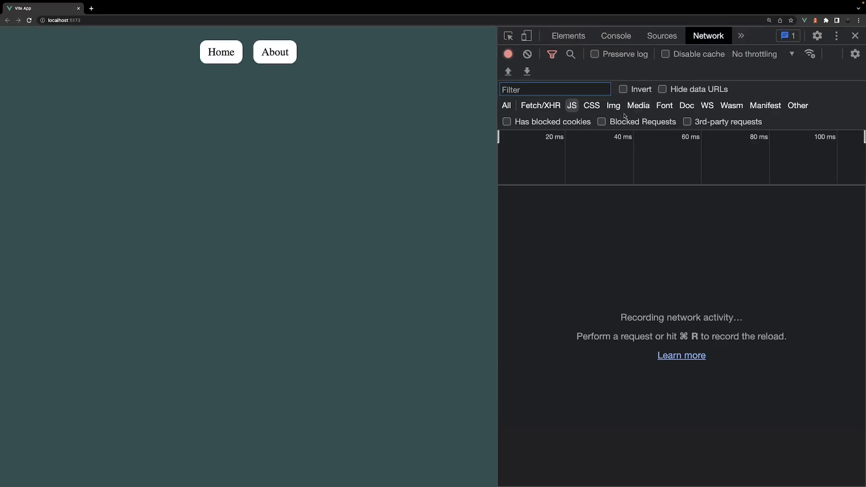
mouse_move(572, 105)
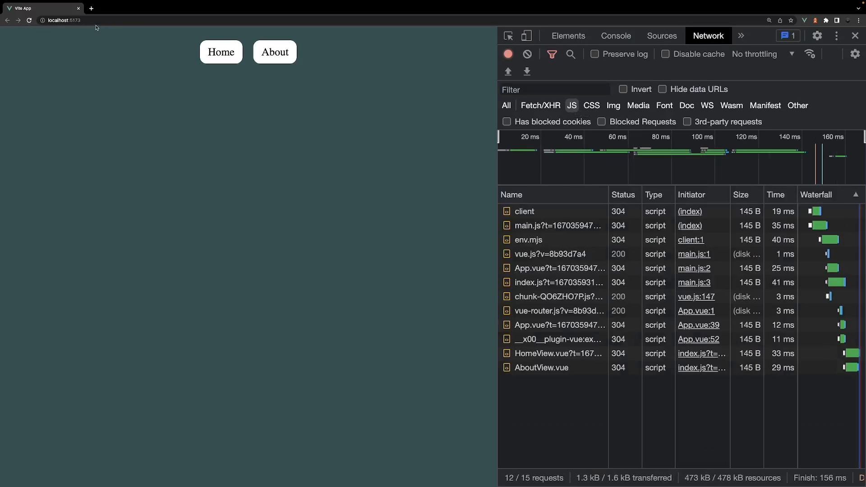
mouse_move(453, 328)
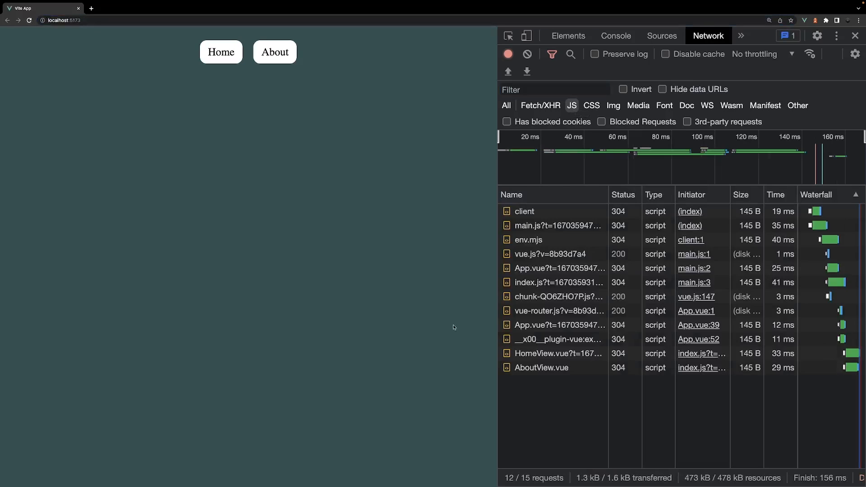
mouse_move(567, 381)
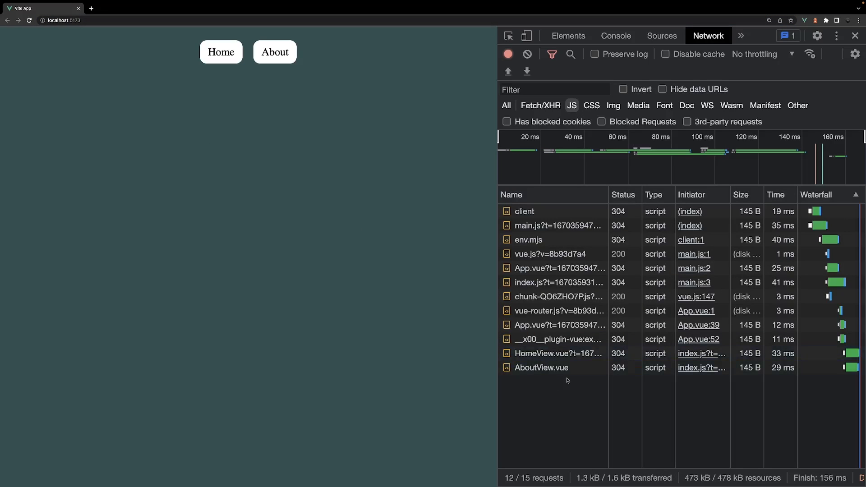
mouse_move(552, 386)
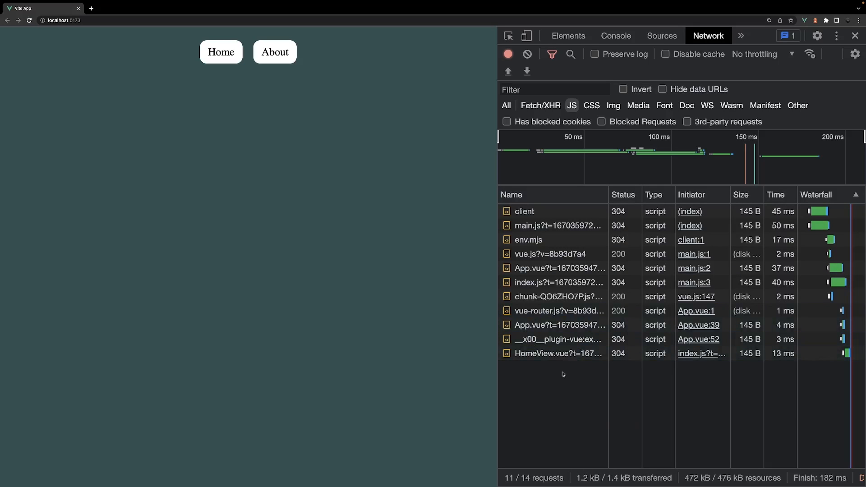
mouse_move(274, 53)
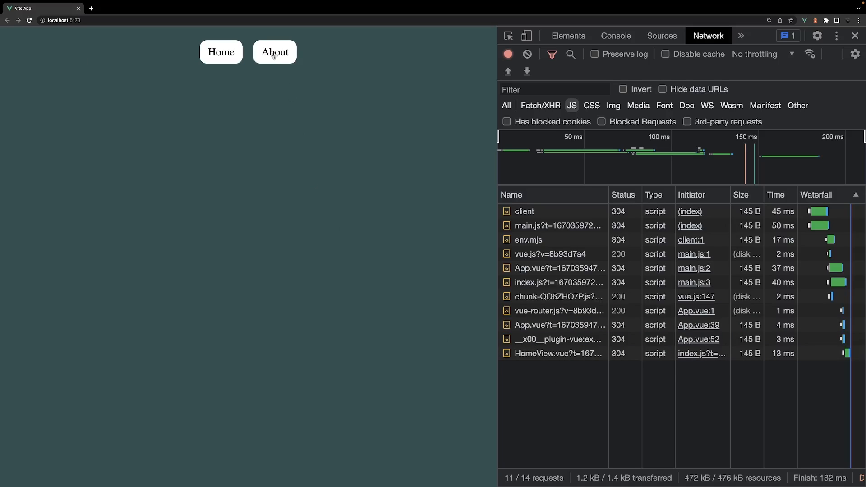
click(275, 52)
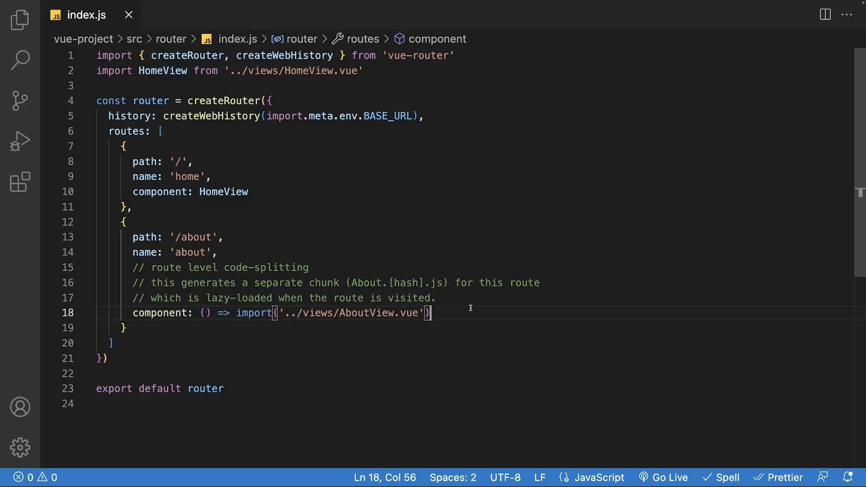
mouse_move(447, 313)
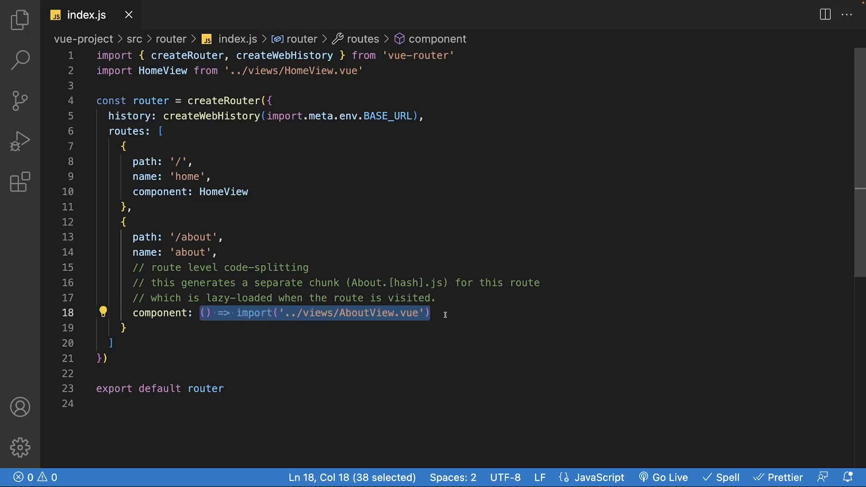
click(431, 313)
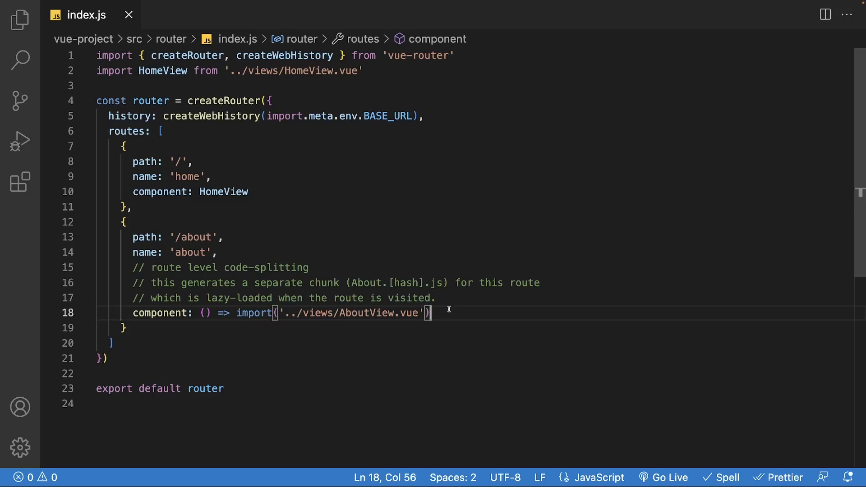
mouse_move(291, 218)
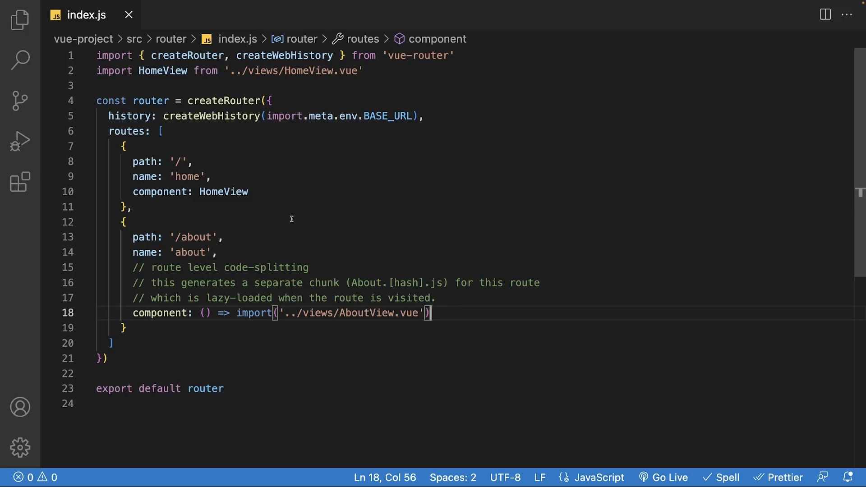
- In HomeView.vue, import ref from vue and declare const isModalActive = ref(null)
click(20, 20)
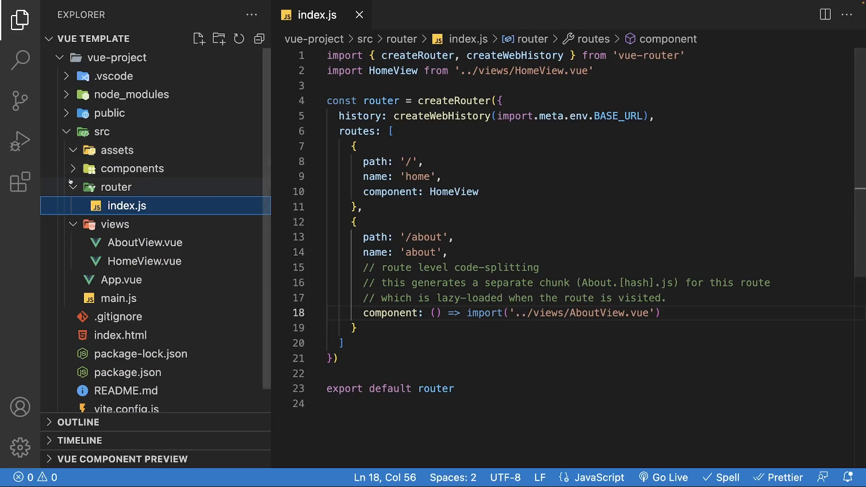
click(134, 168)
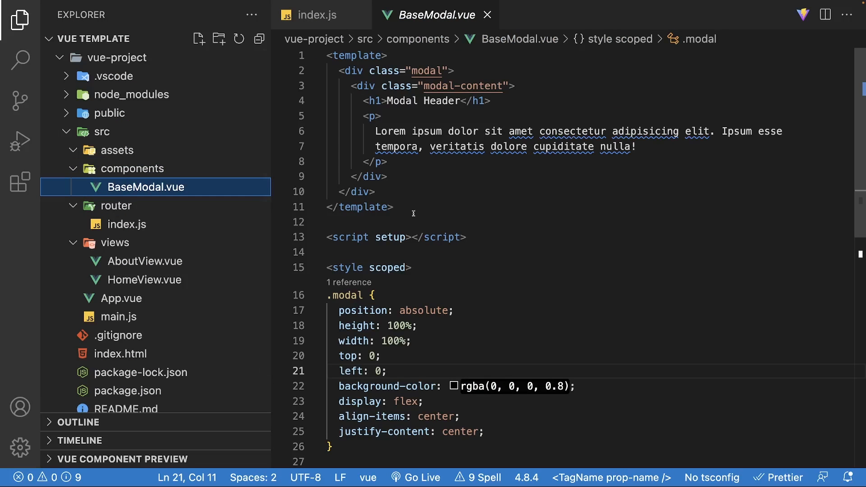
click(148, 280)
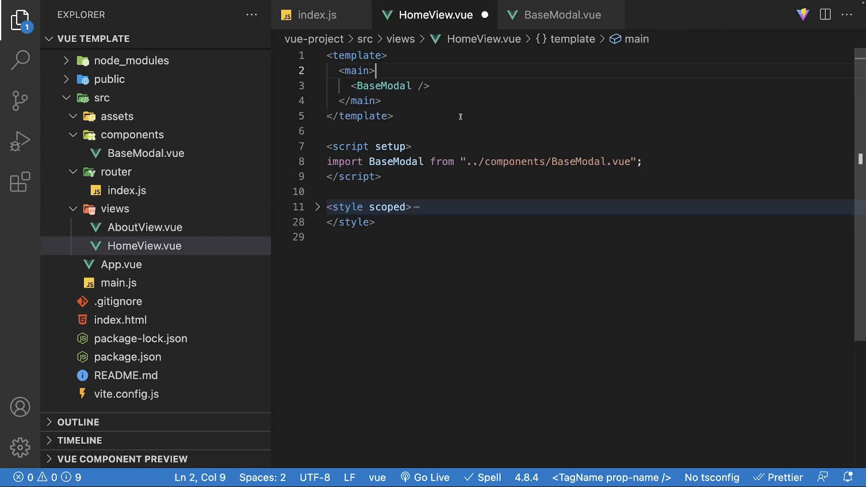
text(import { ref } from "vue";)
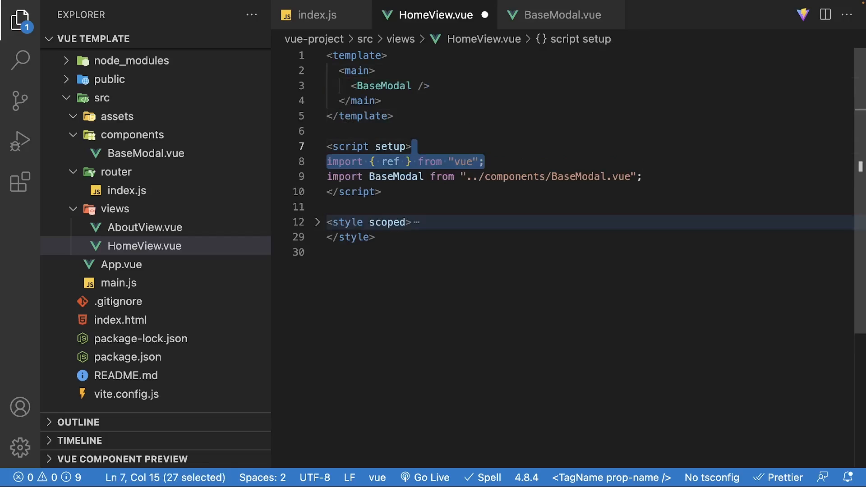
text(const isModalActive = ref(null);)
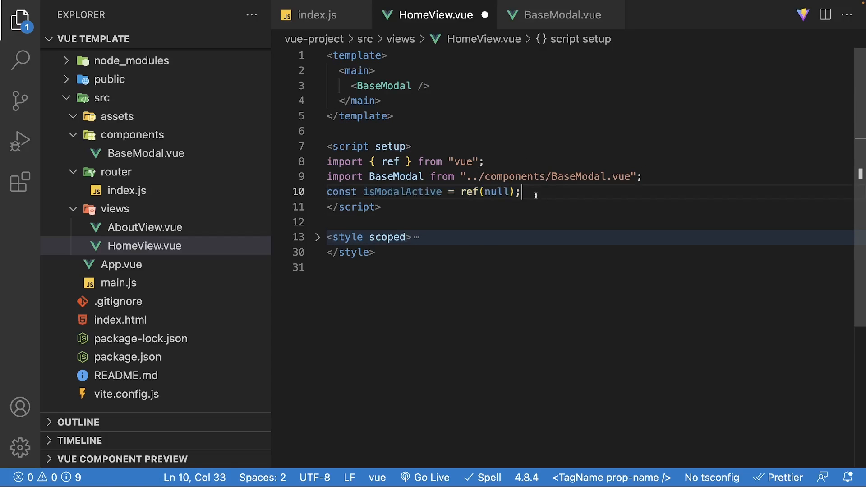
double_click(402, 191)
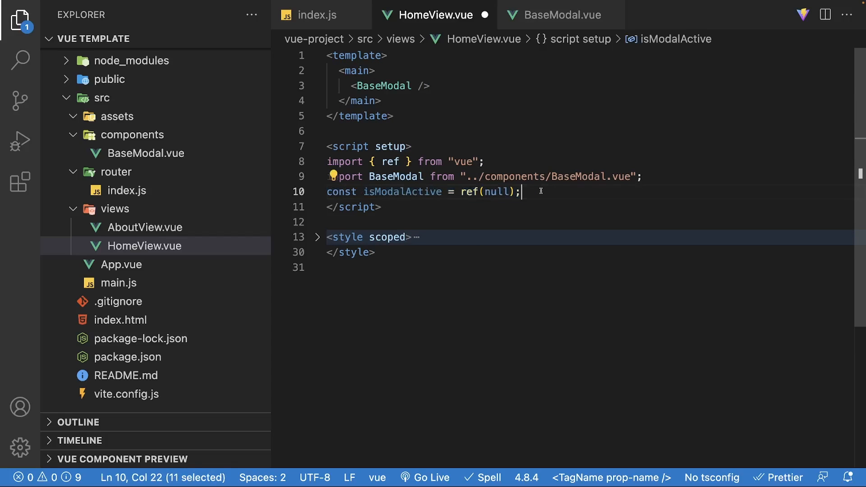
text(v-if="isModalActive")
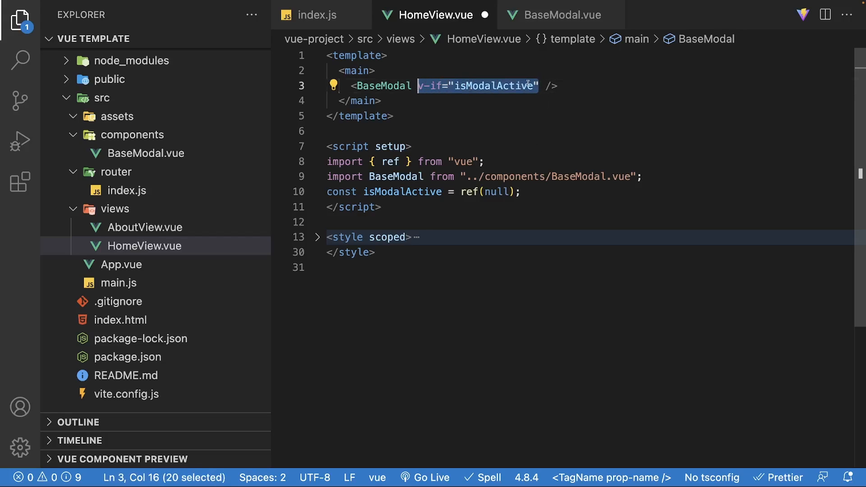
click(562, 87)
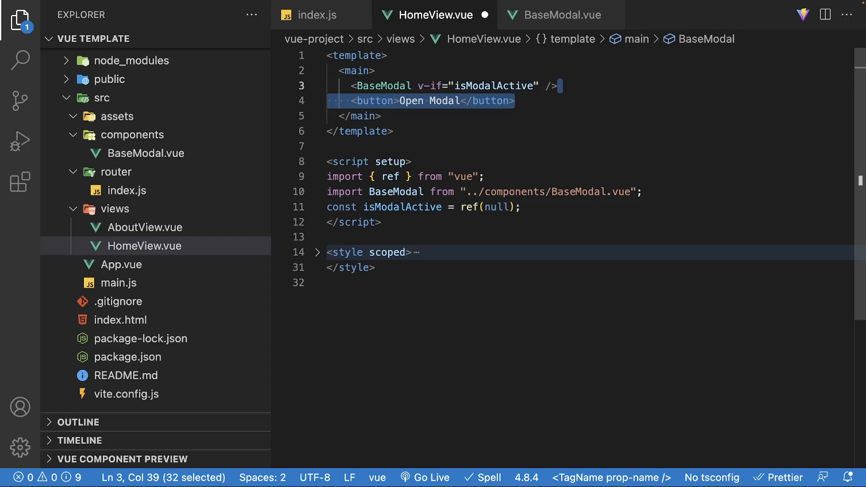
text(@click="isModalActive = true")
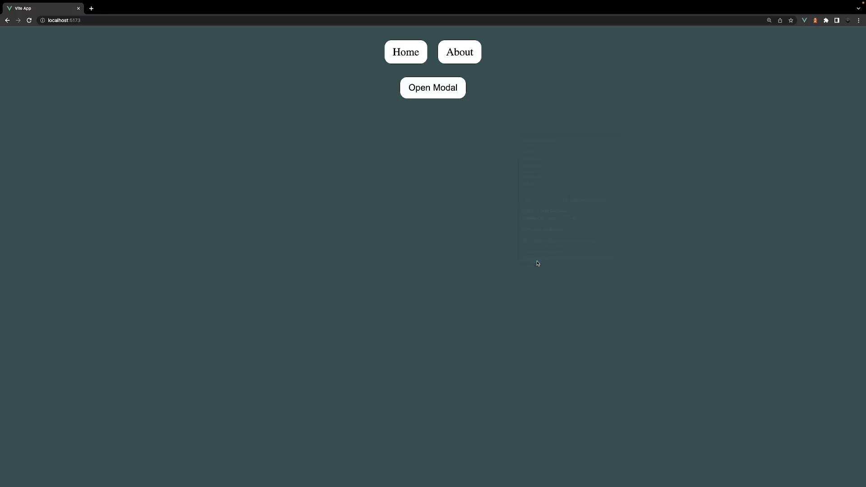
key(F12)
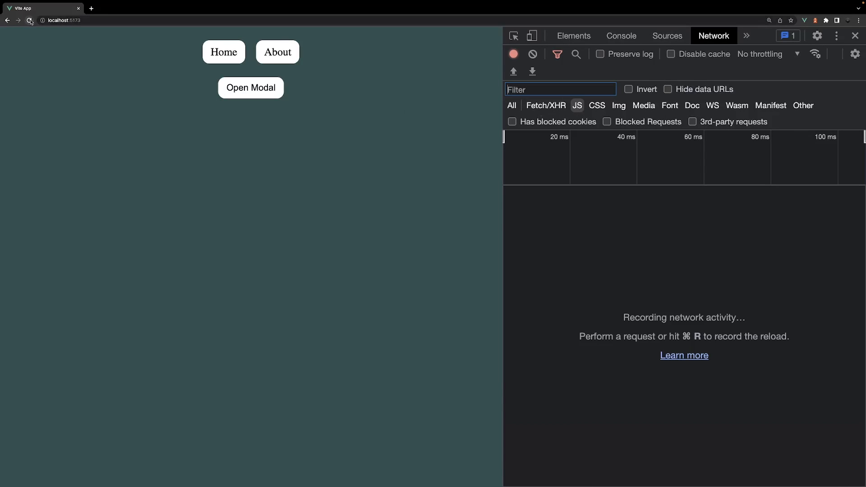
click(29, 21)
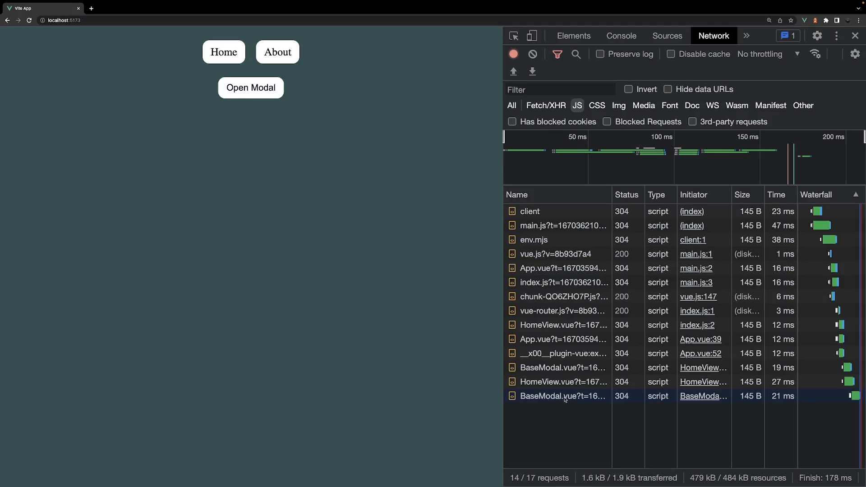
mouse_move(560, 396)
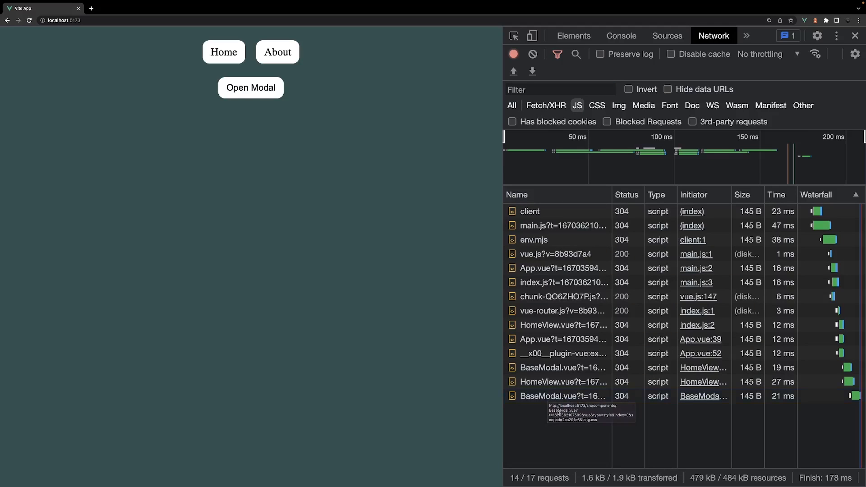
mouse_move(549, 424)
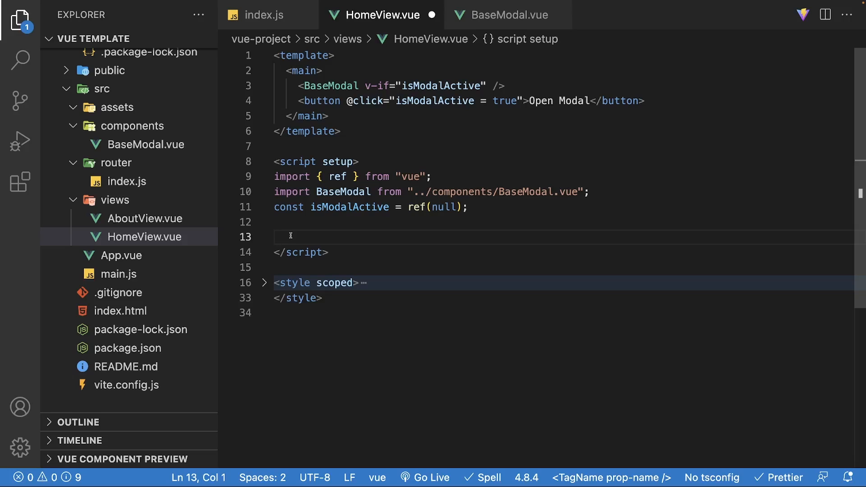
- Import defineAsyncComponent, define const BaseModal = defineAsyncComponent(...) and remove the static BaseModal import
text(, defineAsyncComponent)
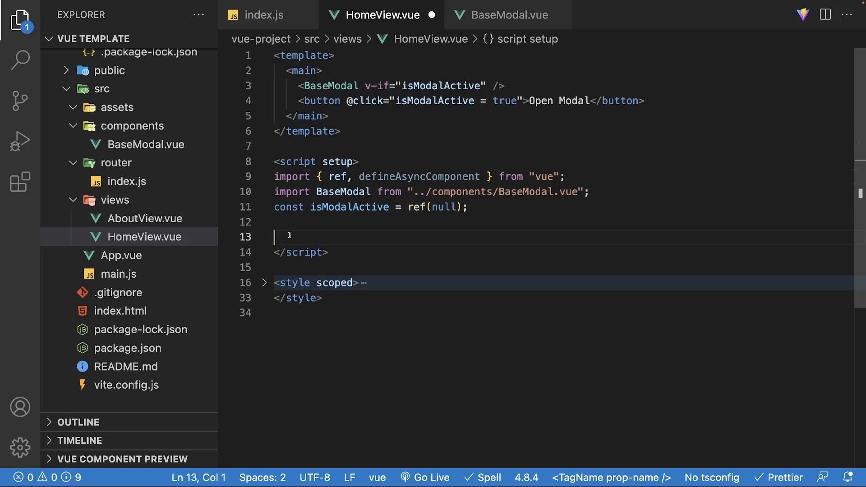
text(const BaseModal = defineAsyncComponent();)
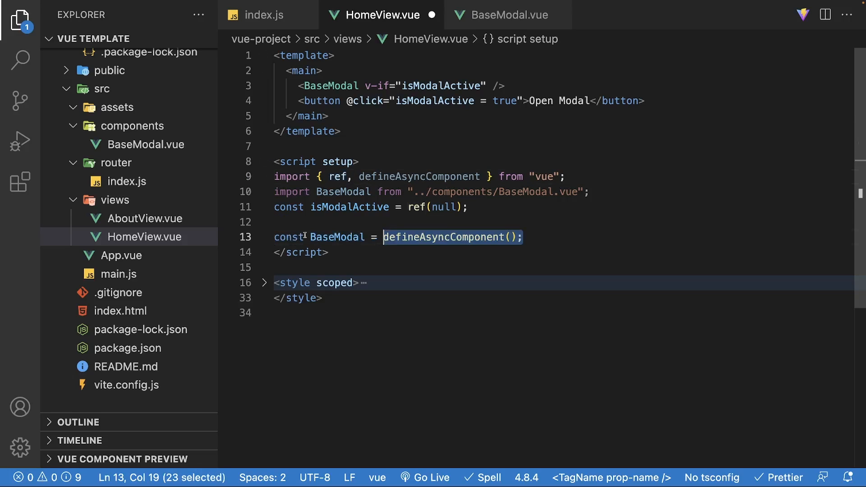
click(525, 238)
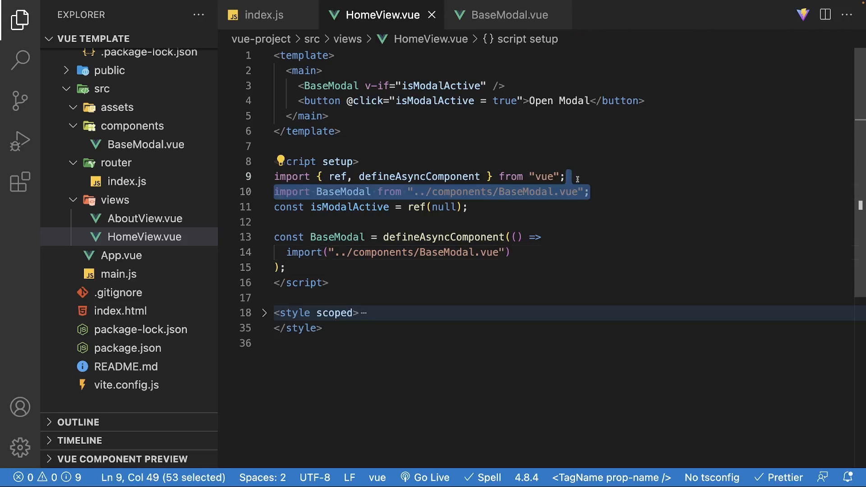
key(Delete)
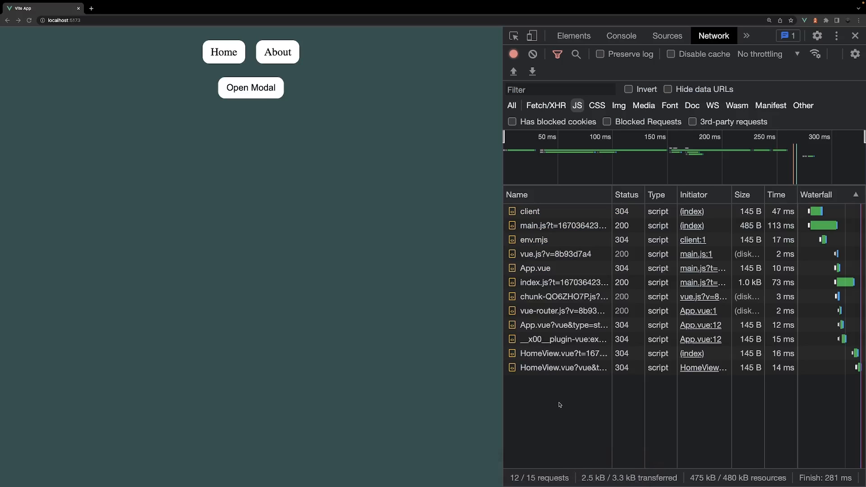
mouse_move(517, 314)
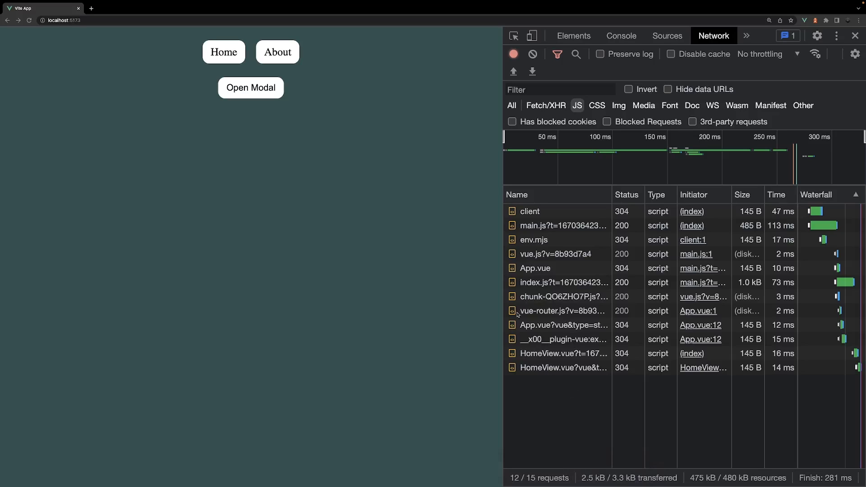
mouse_move(579, 385)
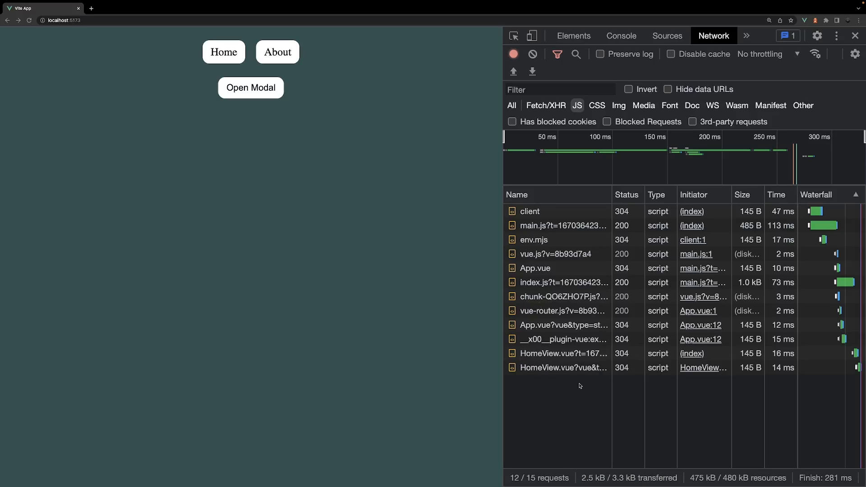
mouse_move(518, 375)
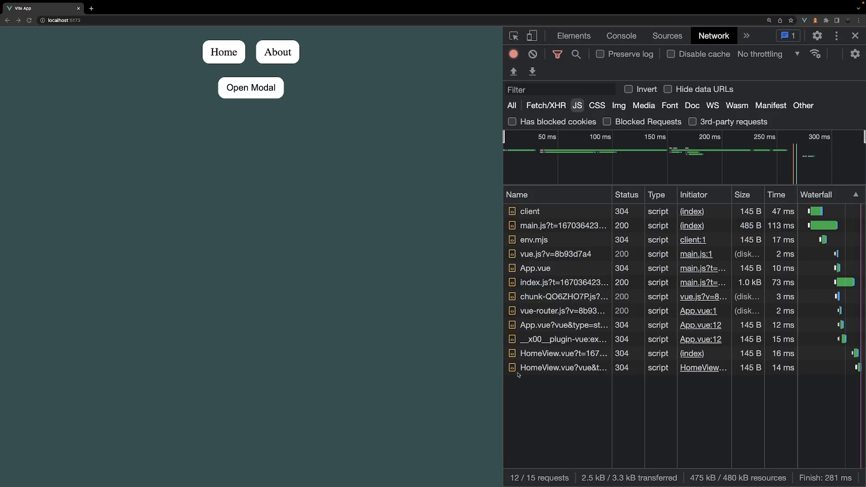
click(251, 87)
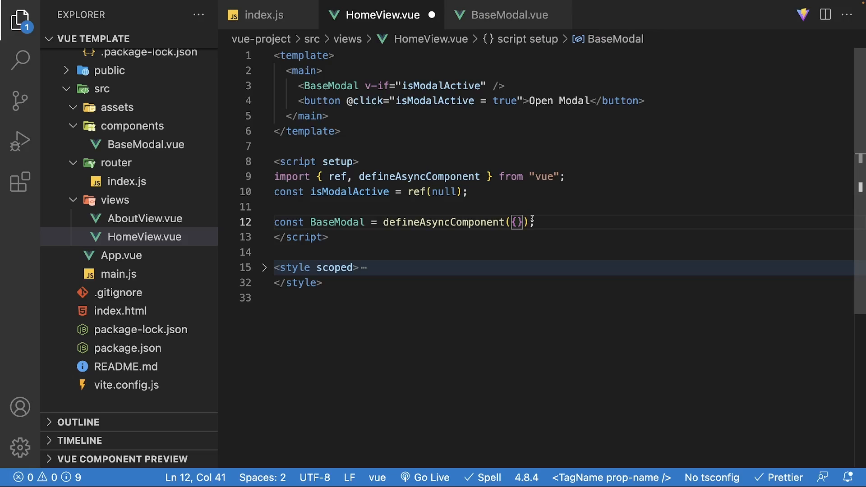
- Fill the options object with loader importing BaseModal.vue, errorComponent: ErrorComponent and onError: () => {} alongside the other options
text(loader: () => import("../components/BaseModal.vue"),)
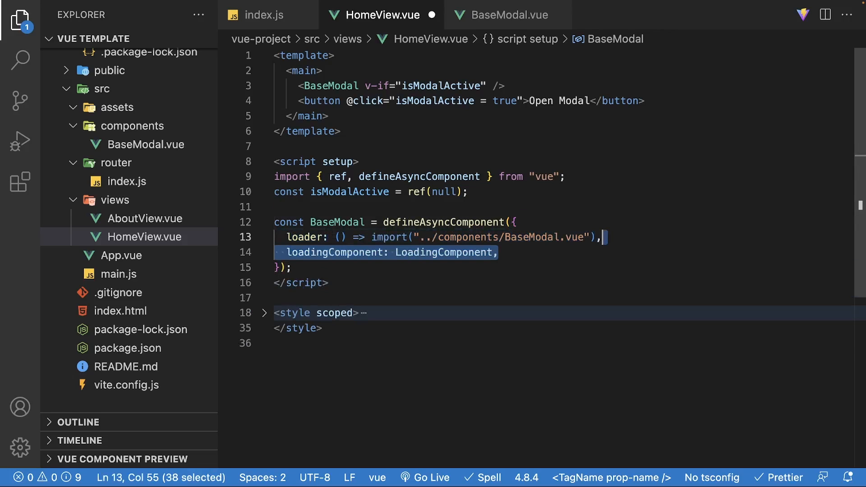
click(498, 253)
text(delay: 200,)
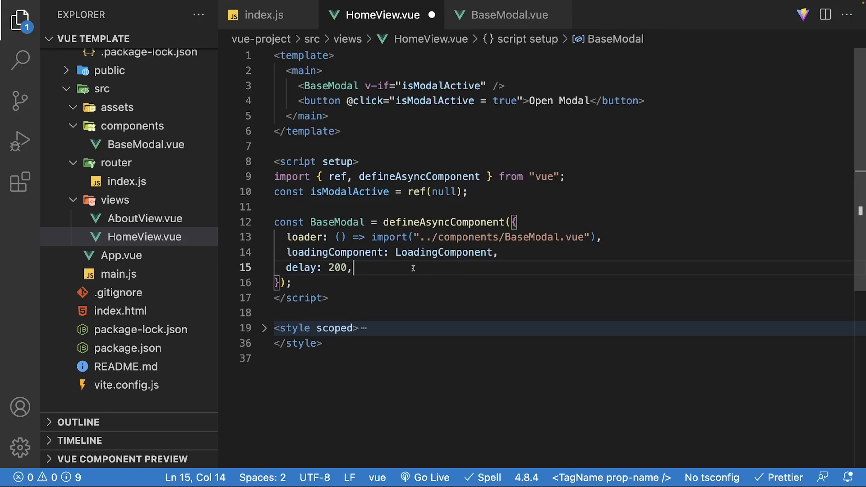
text(errorComponent: ErrorComponent,)
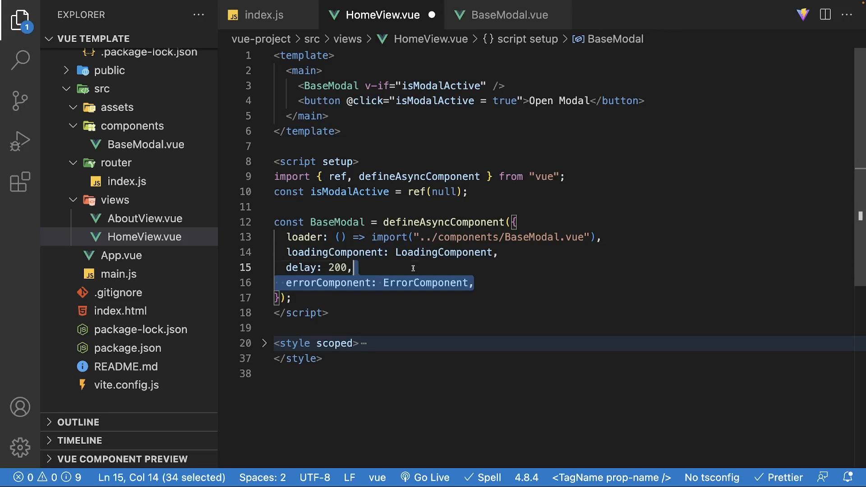
click(474, 283)
text(timeout: 3000,)
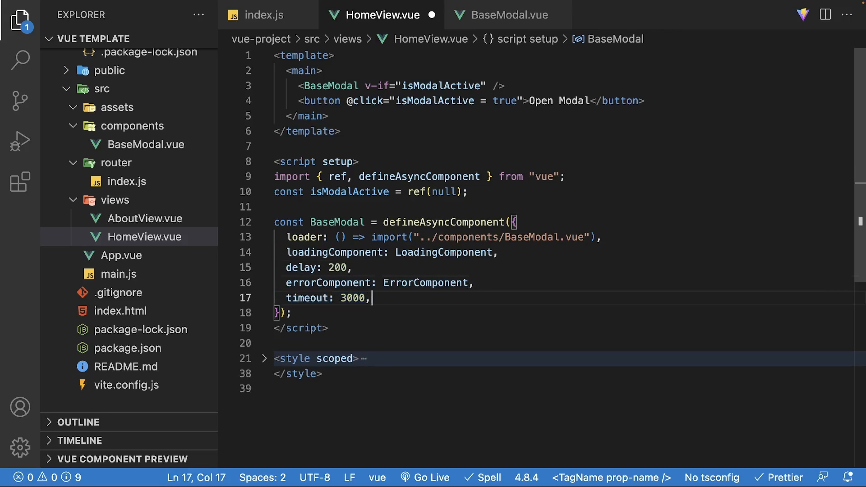
text(onError: () => {},)
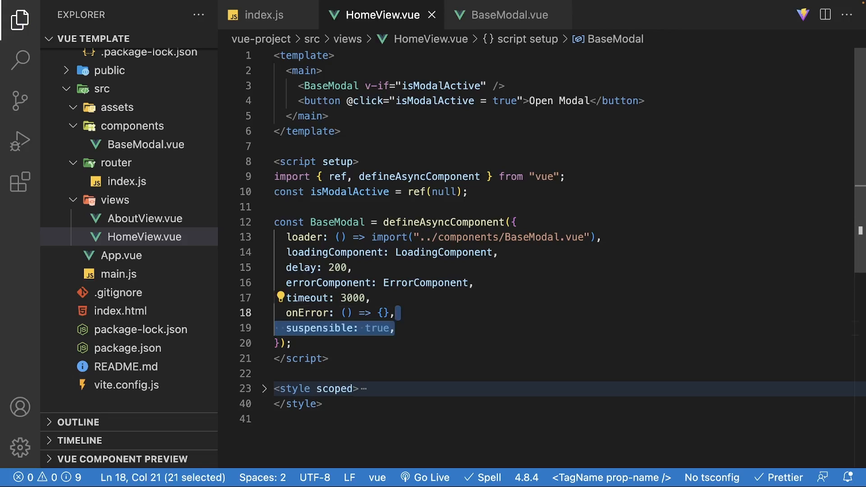
click(421, 328)
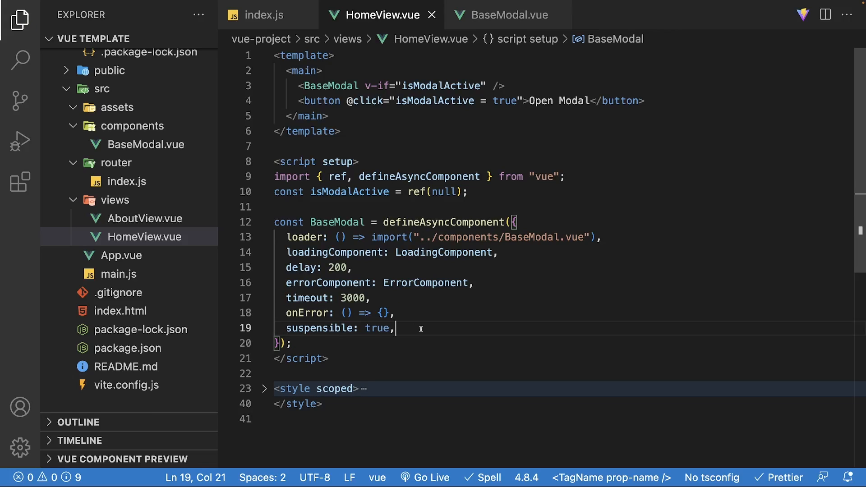
click(507, 16)
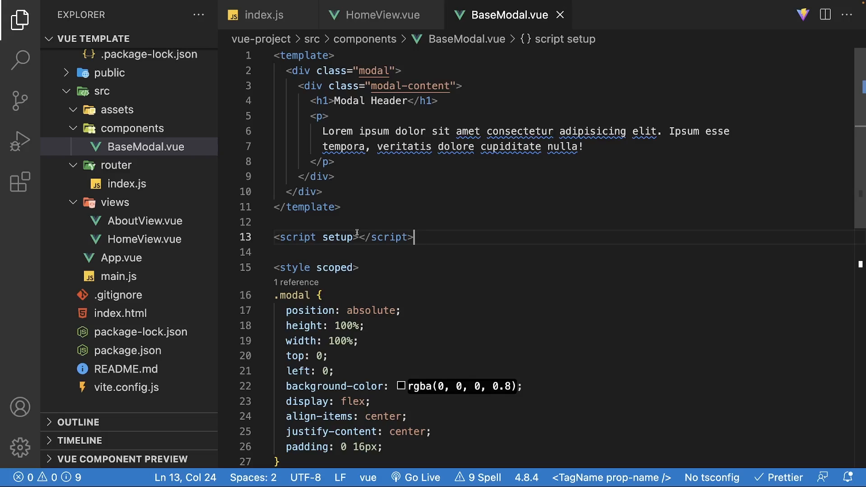
- Add await new Promise((res) => setTimeout(res, 2000)); inside BaseModal's script setup
key(Enter)
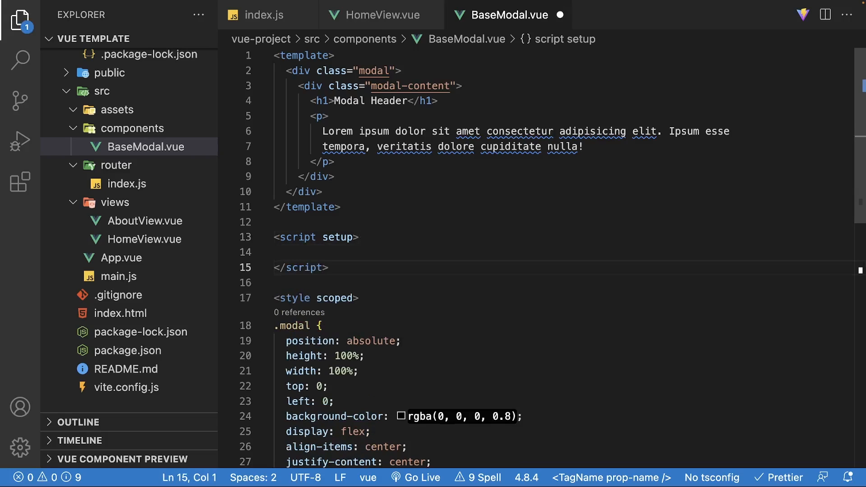
text(await new Promise((res) => setTimeout(res, 2000));)
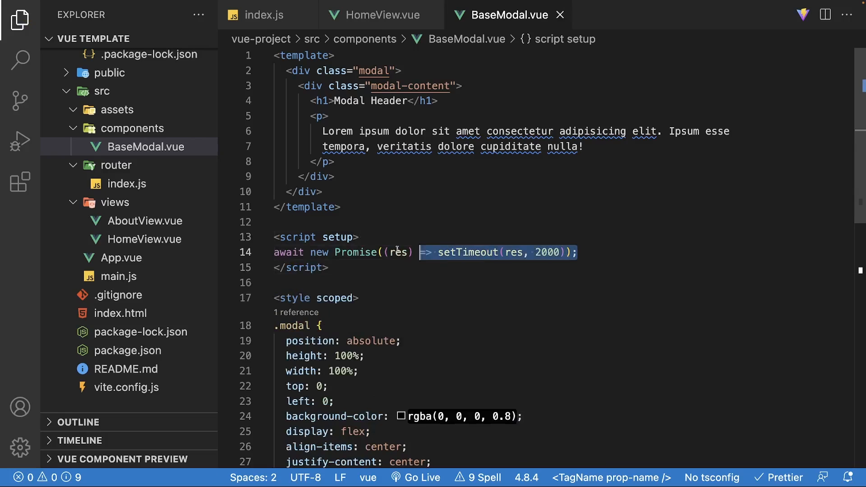
click(380, 14)
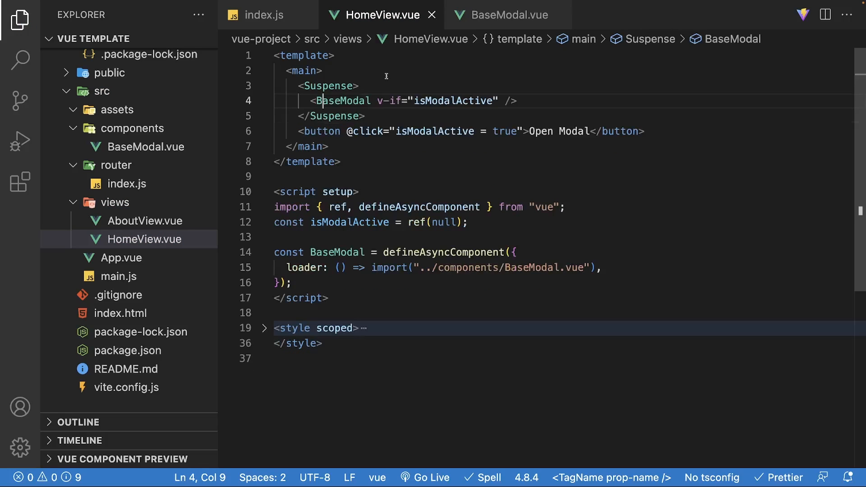
- Add a <template #fallback> below BaseModal inside the Suspense wrapper
key(Enter)
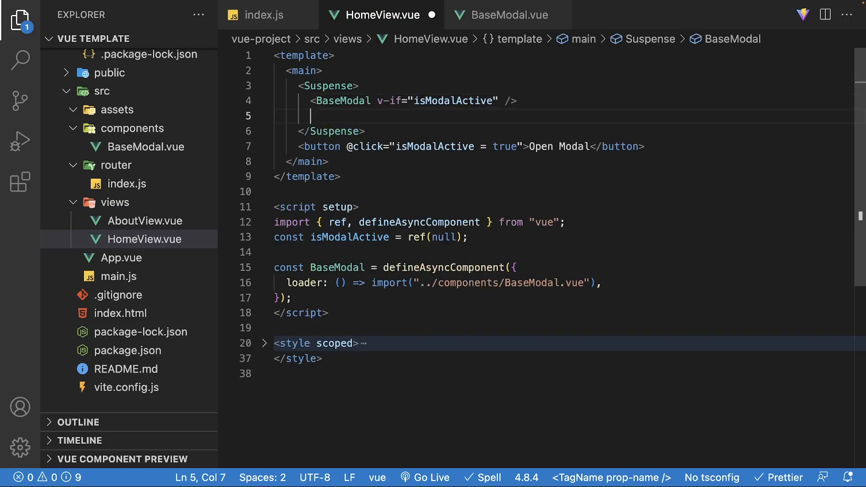
text(<template #fallback>)
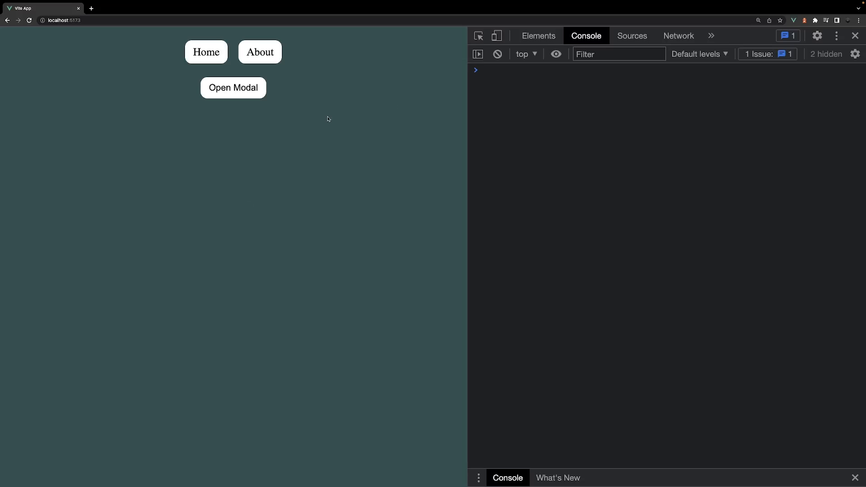
- Reload the app, watch the Loading... fallback, then open the modal showing its header and text
click(260, 52)
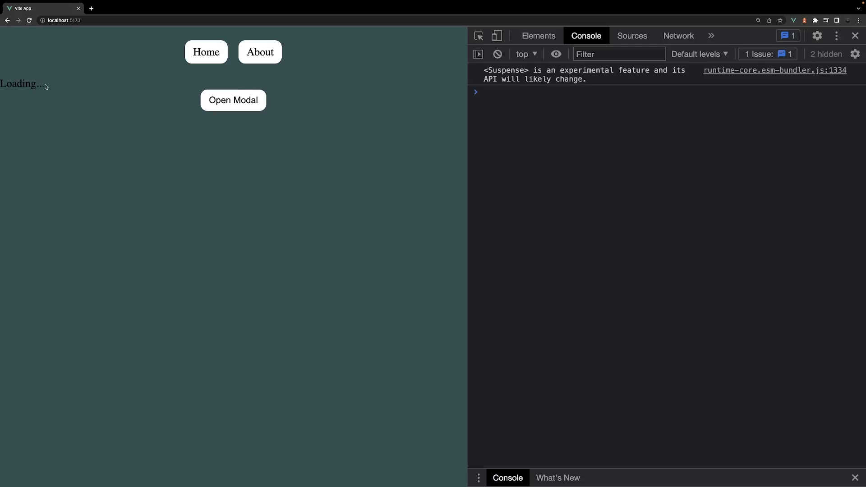
click(232, 100)
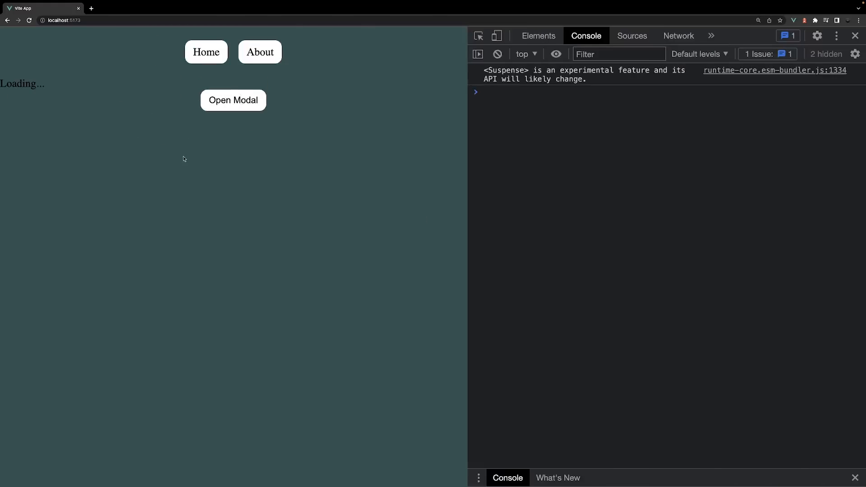
click(233, 100)
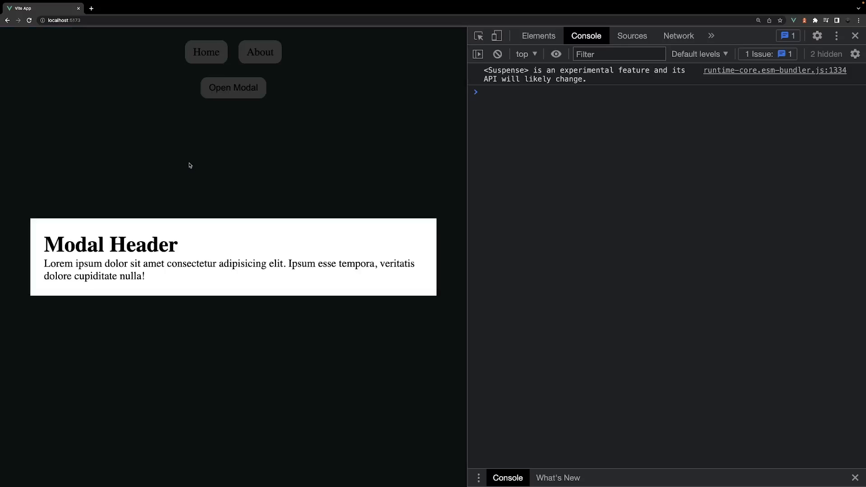
mouse_move(320, 197)
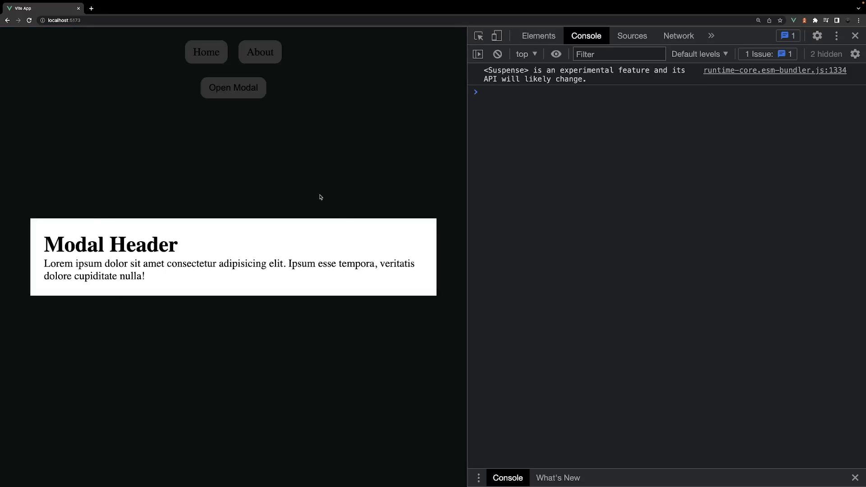